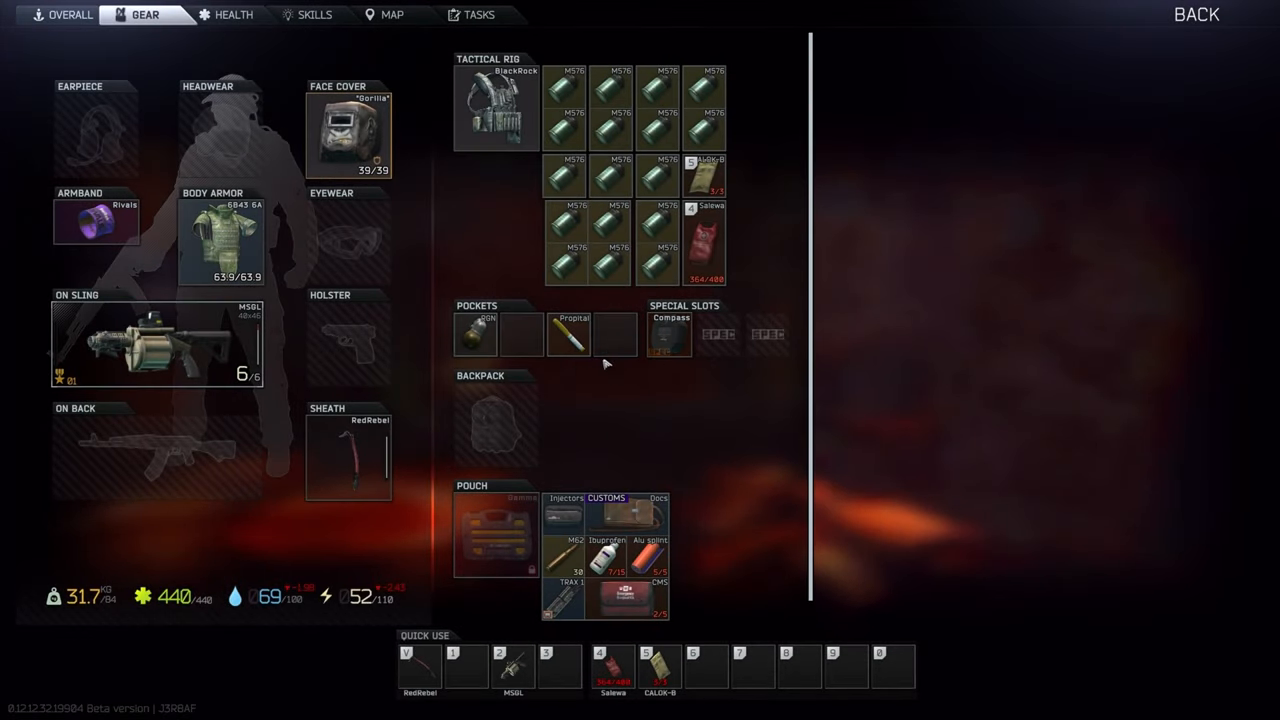
Close the gear screen with BACK and return to the raid view
{"action": "left_click", "coordinate": [1196, 14]}
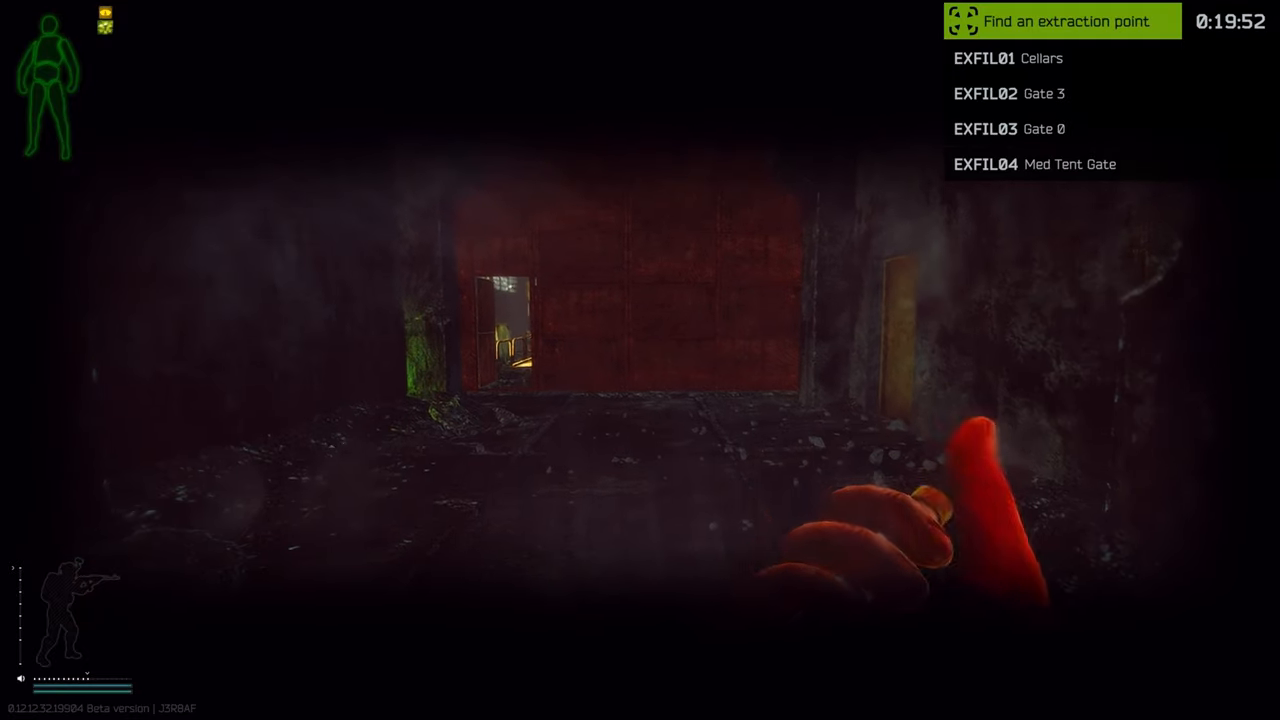
Heal with the Salewa medkit, then open the health overview to use the Propital injector
{"action": "key", "text": "tab"}
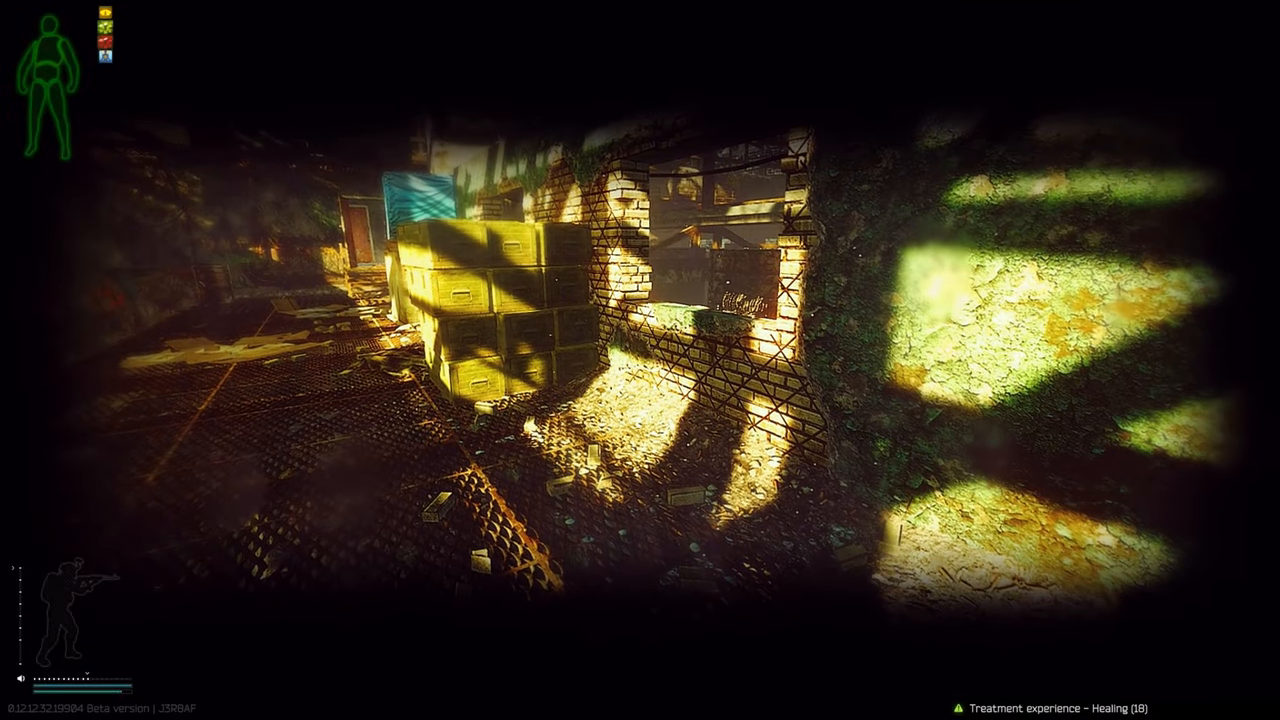
{"action": "key", "text": "2"}
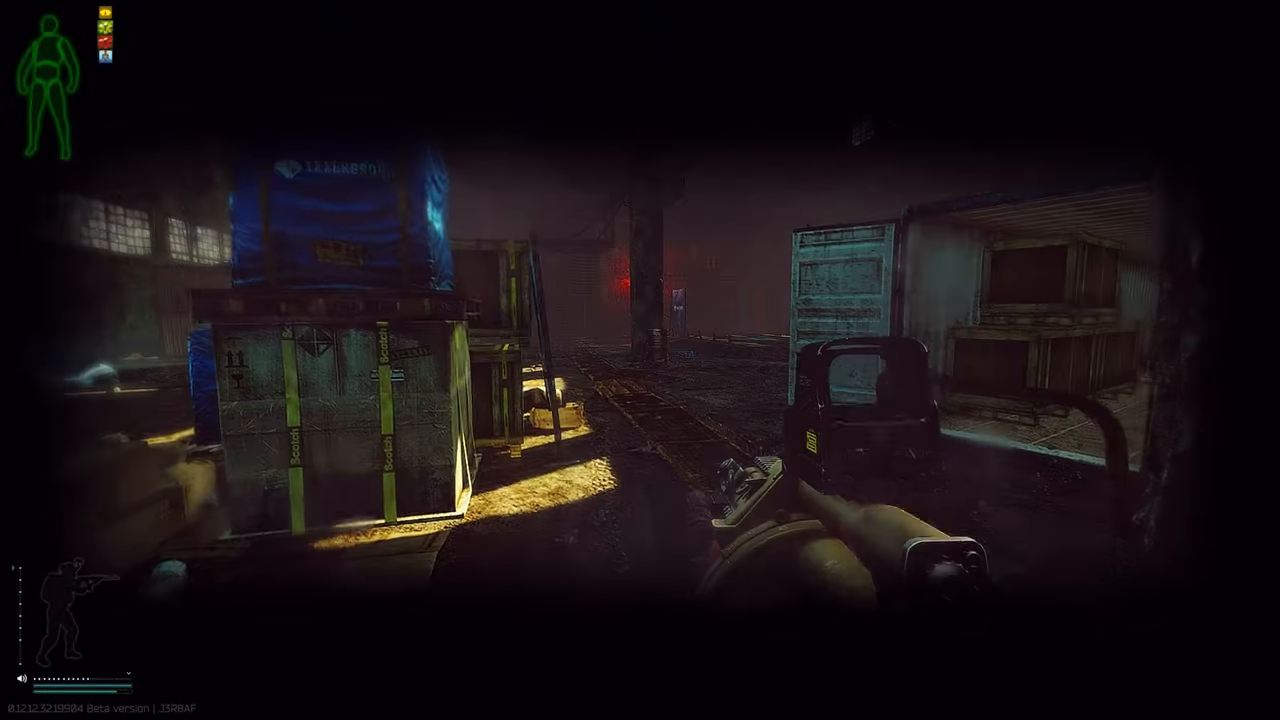
{"action": "key", "text": "Tab"}
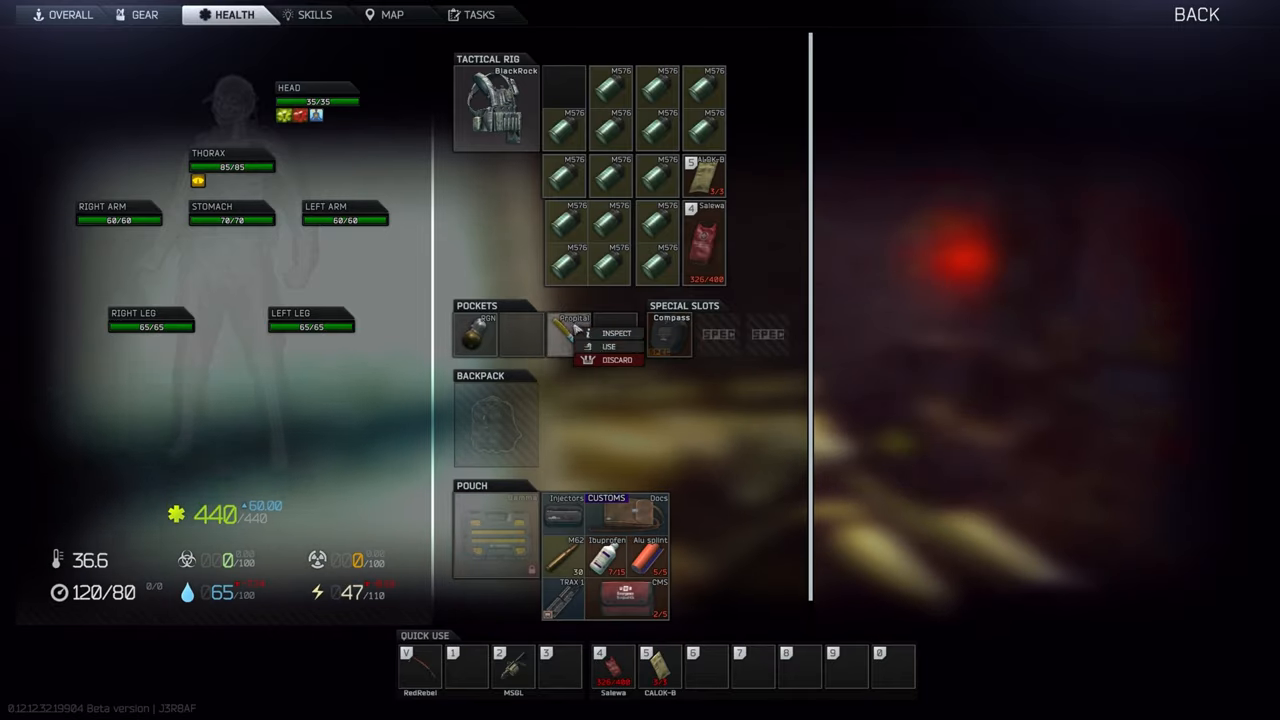
{"action": "left_click", "coordinate": [144, 14]}
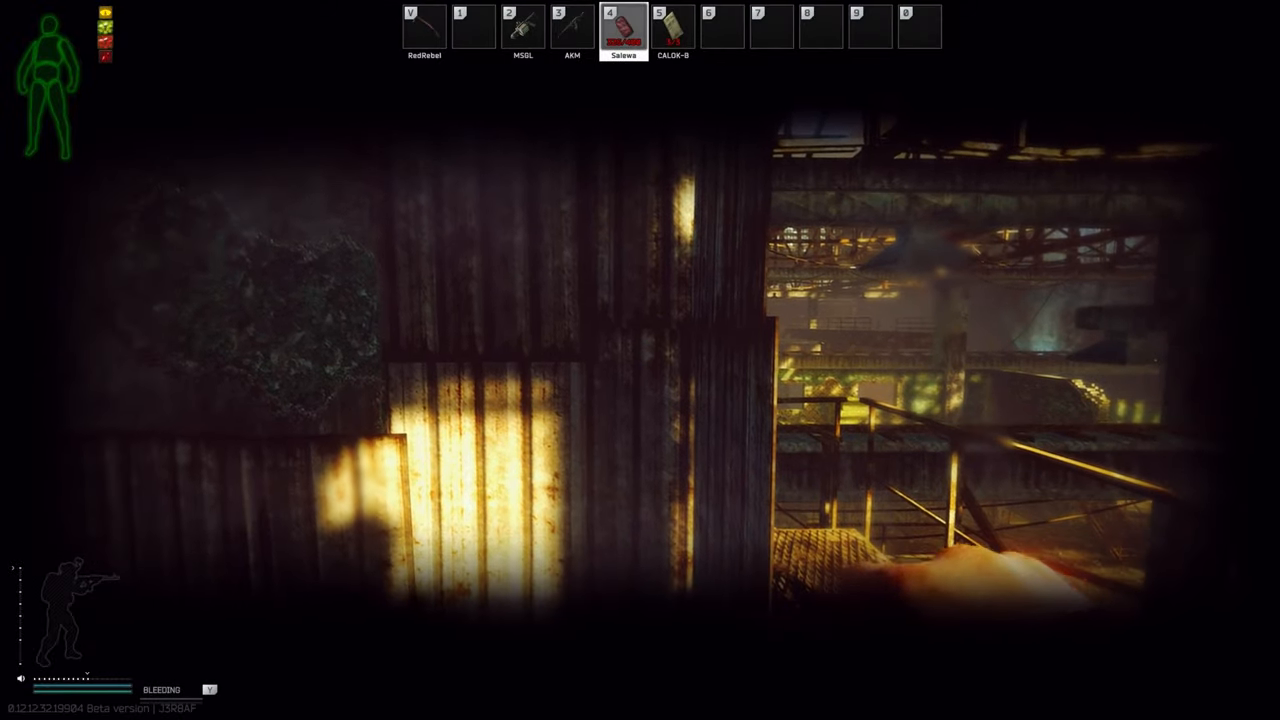
Open the inventory to check the looted AKM, backpack, armor, magazines and Grizzly
{"action": "key", "text": "tab"}
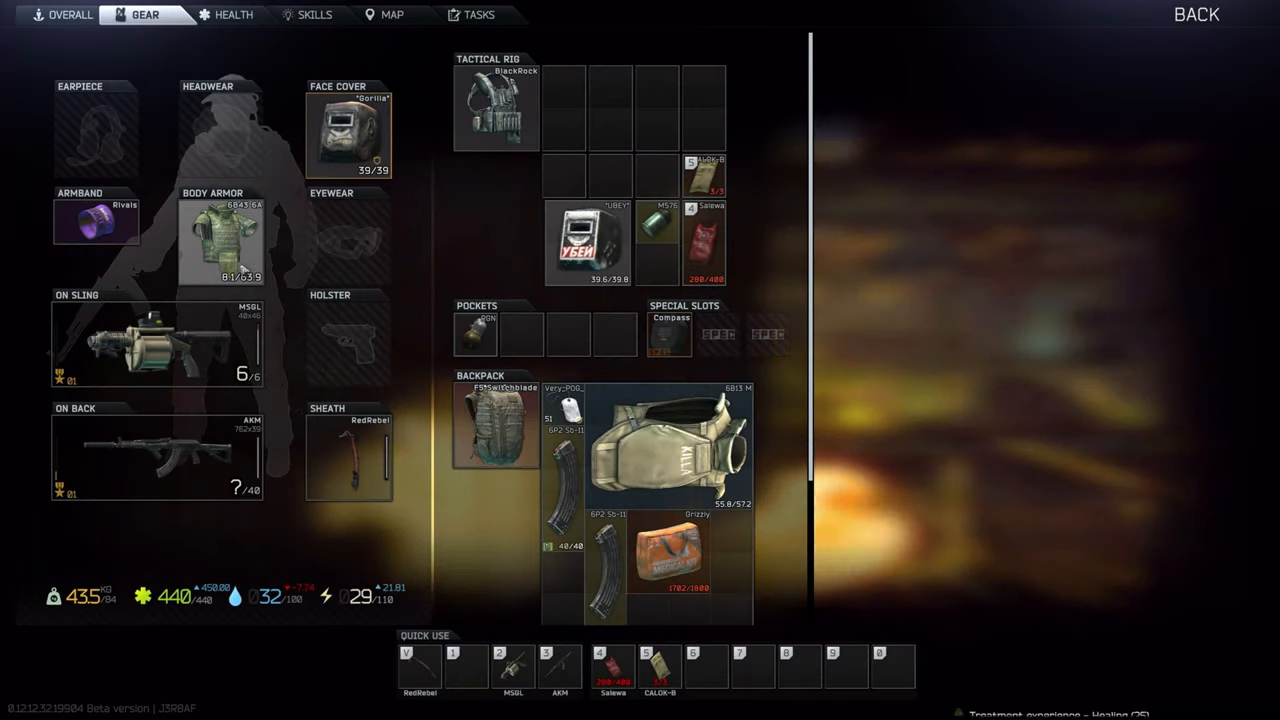